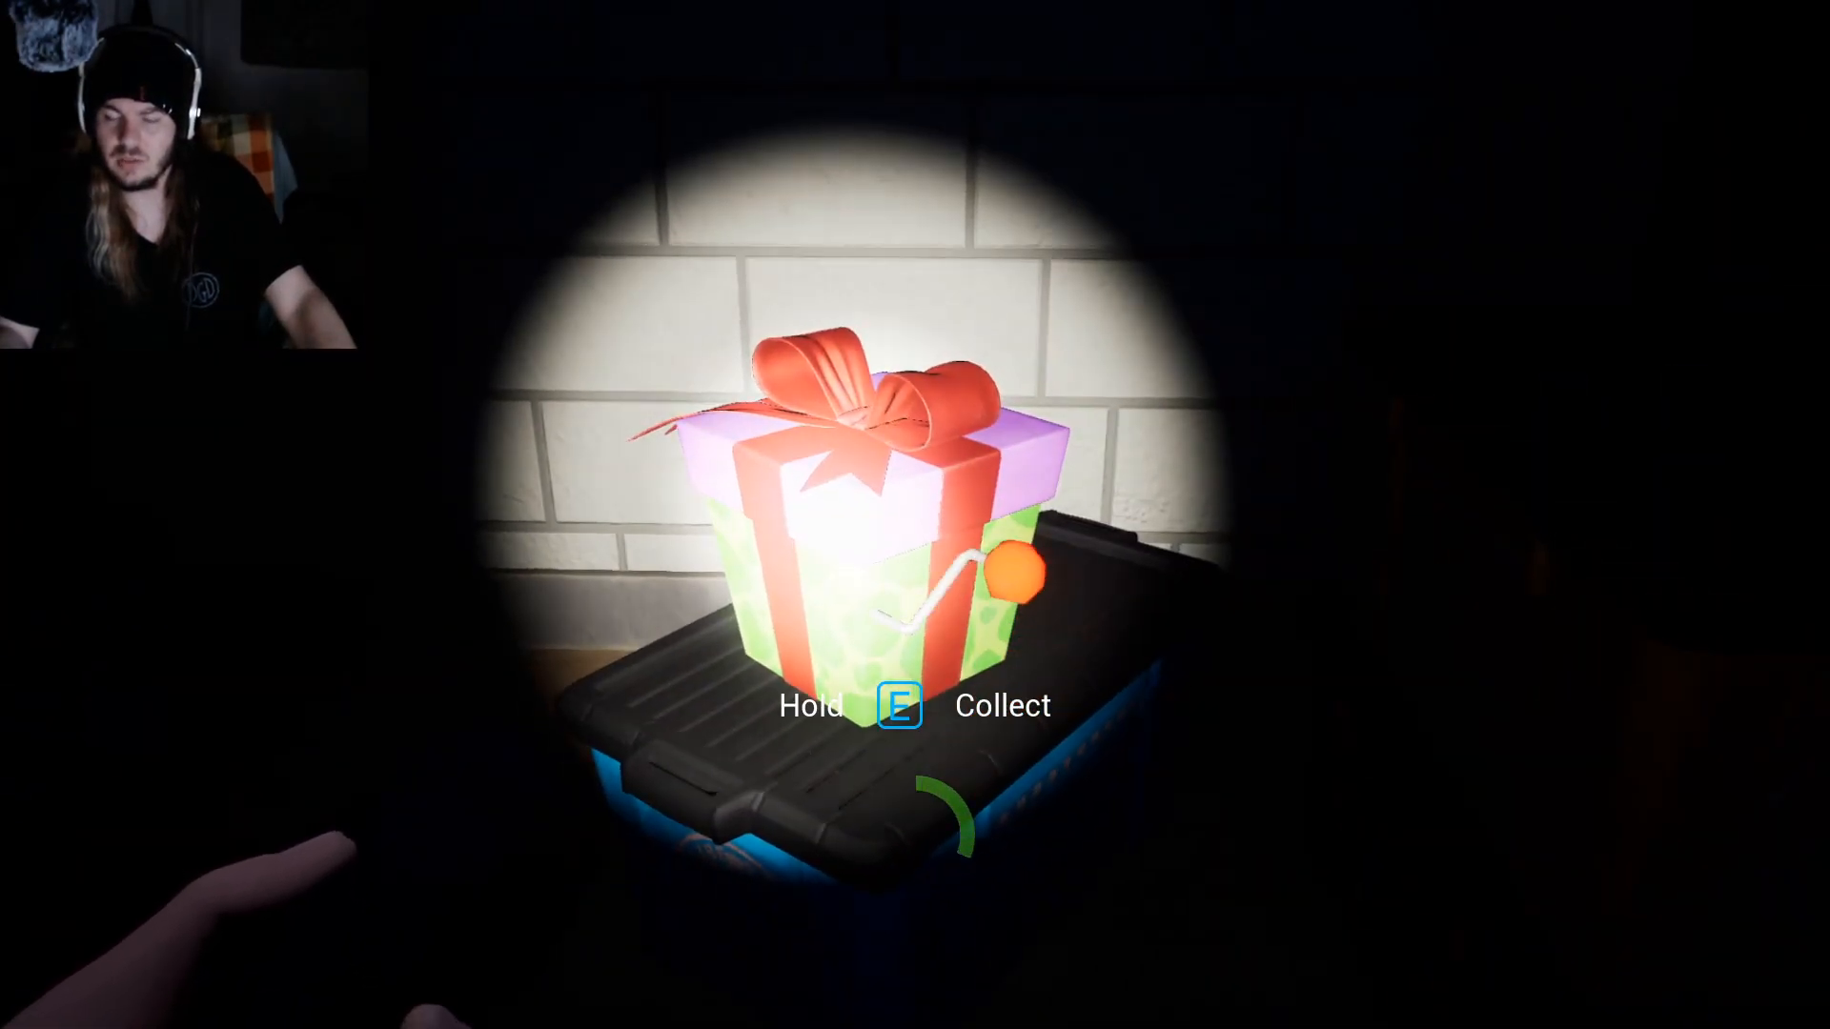
pyautogui.press('e')
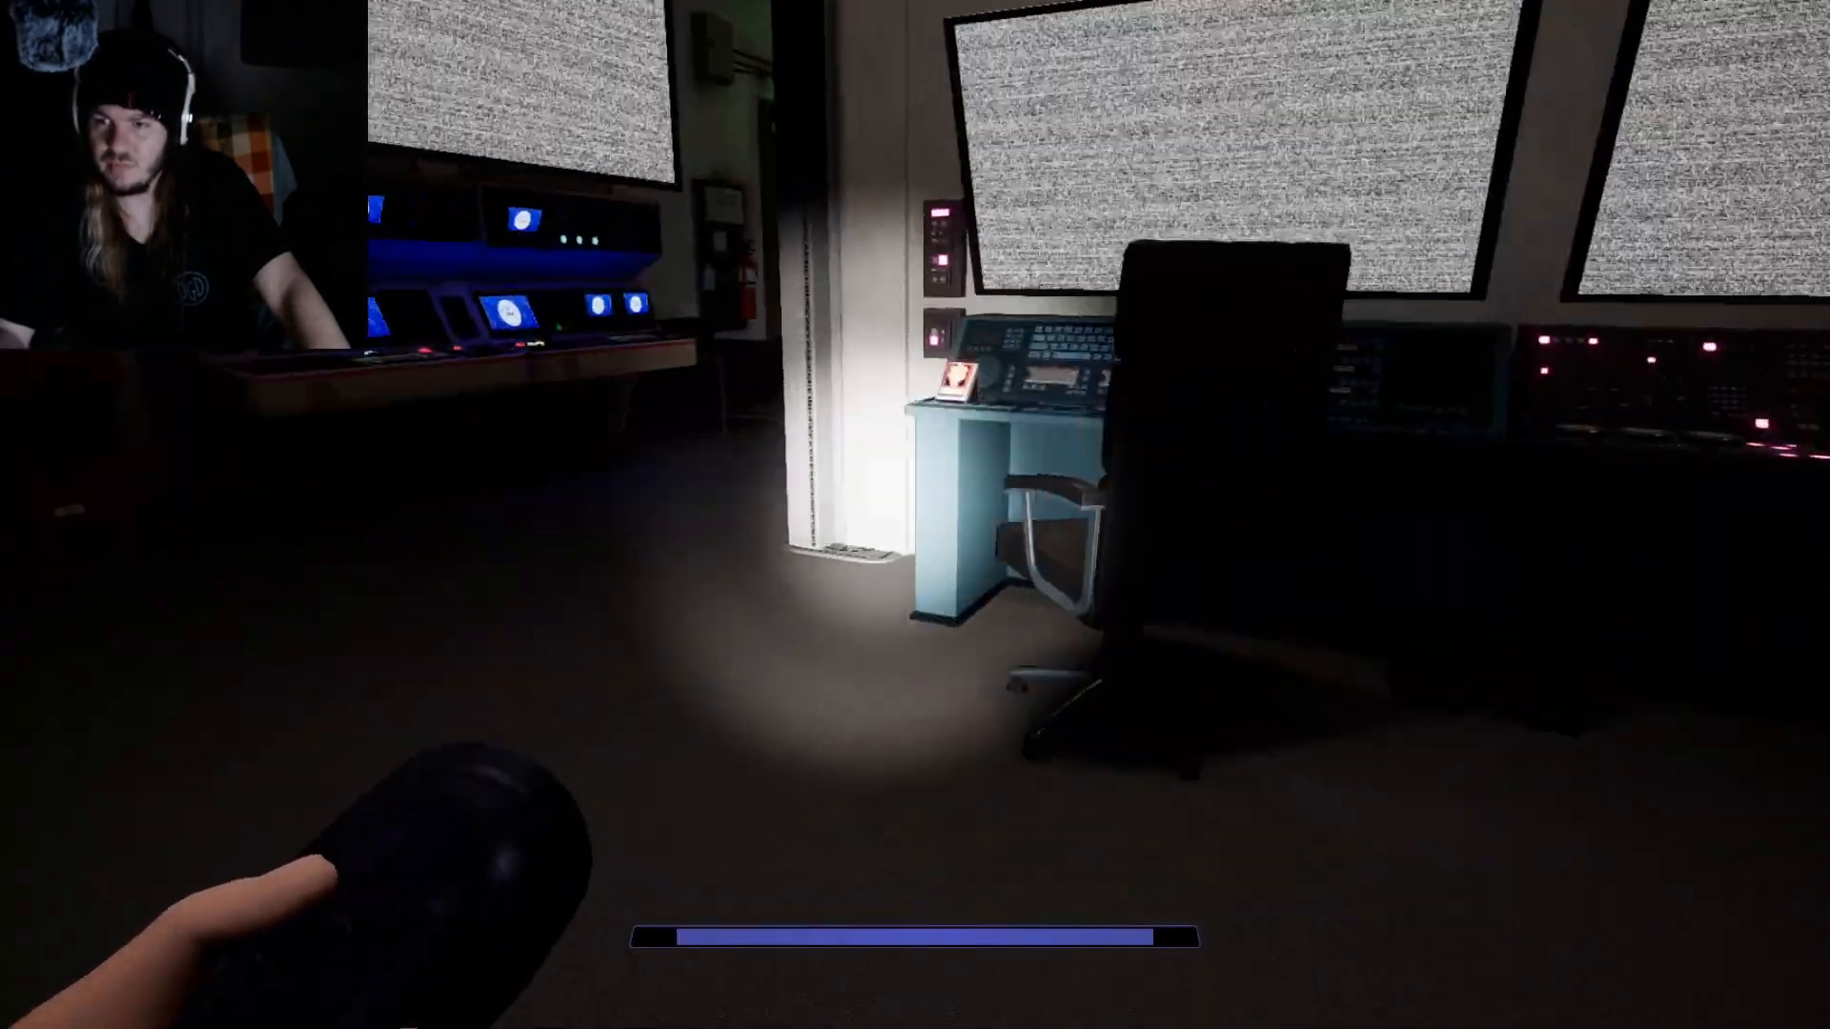
pyautogui.moveTo(915, 515)
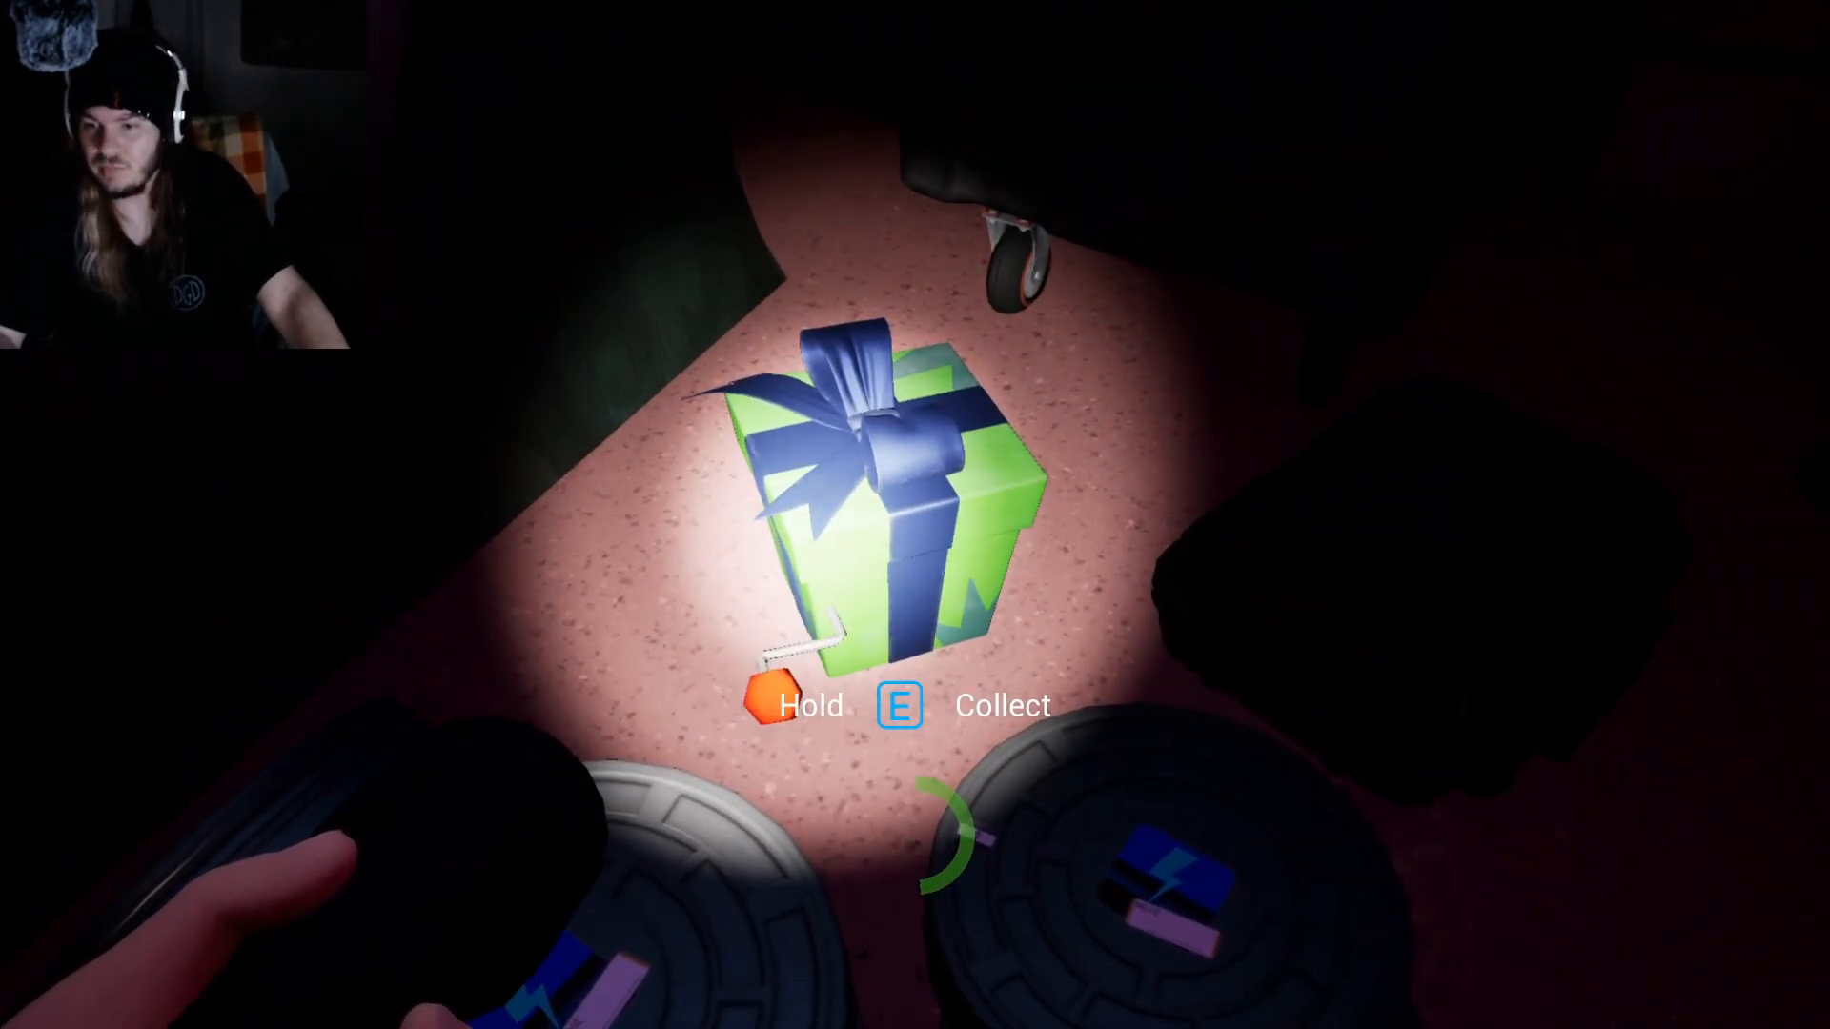
pyautogui.press('e')
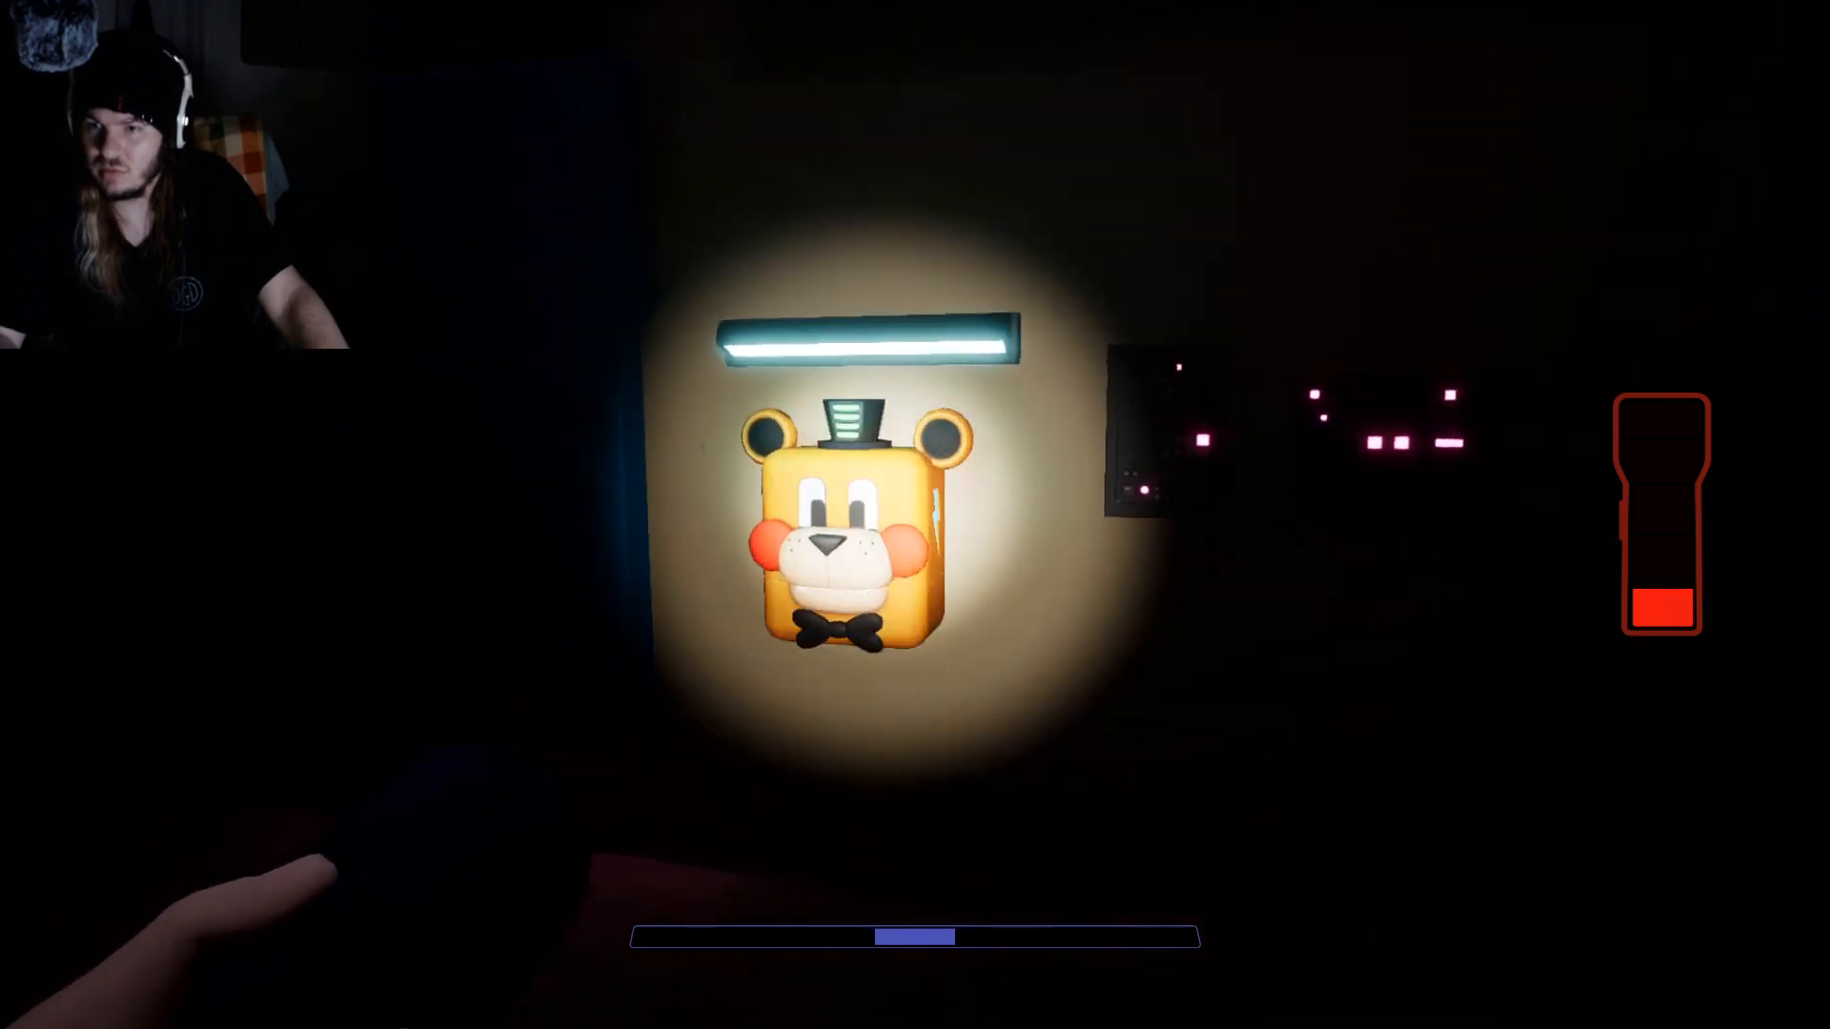
pyautogui.press('e')
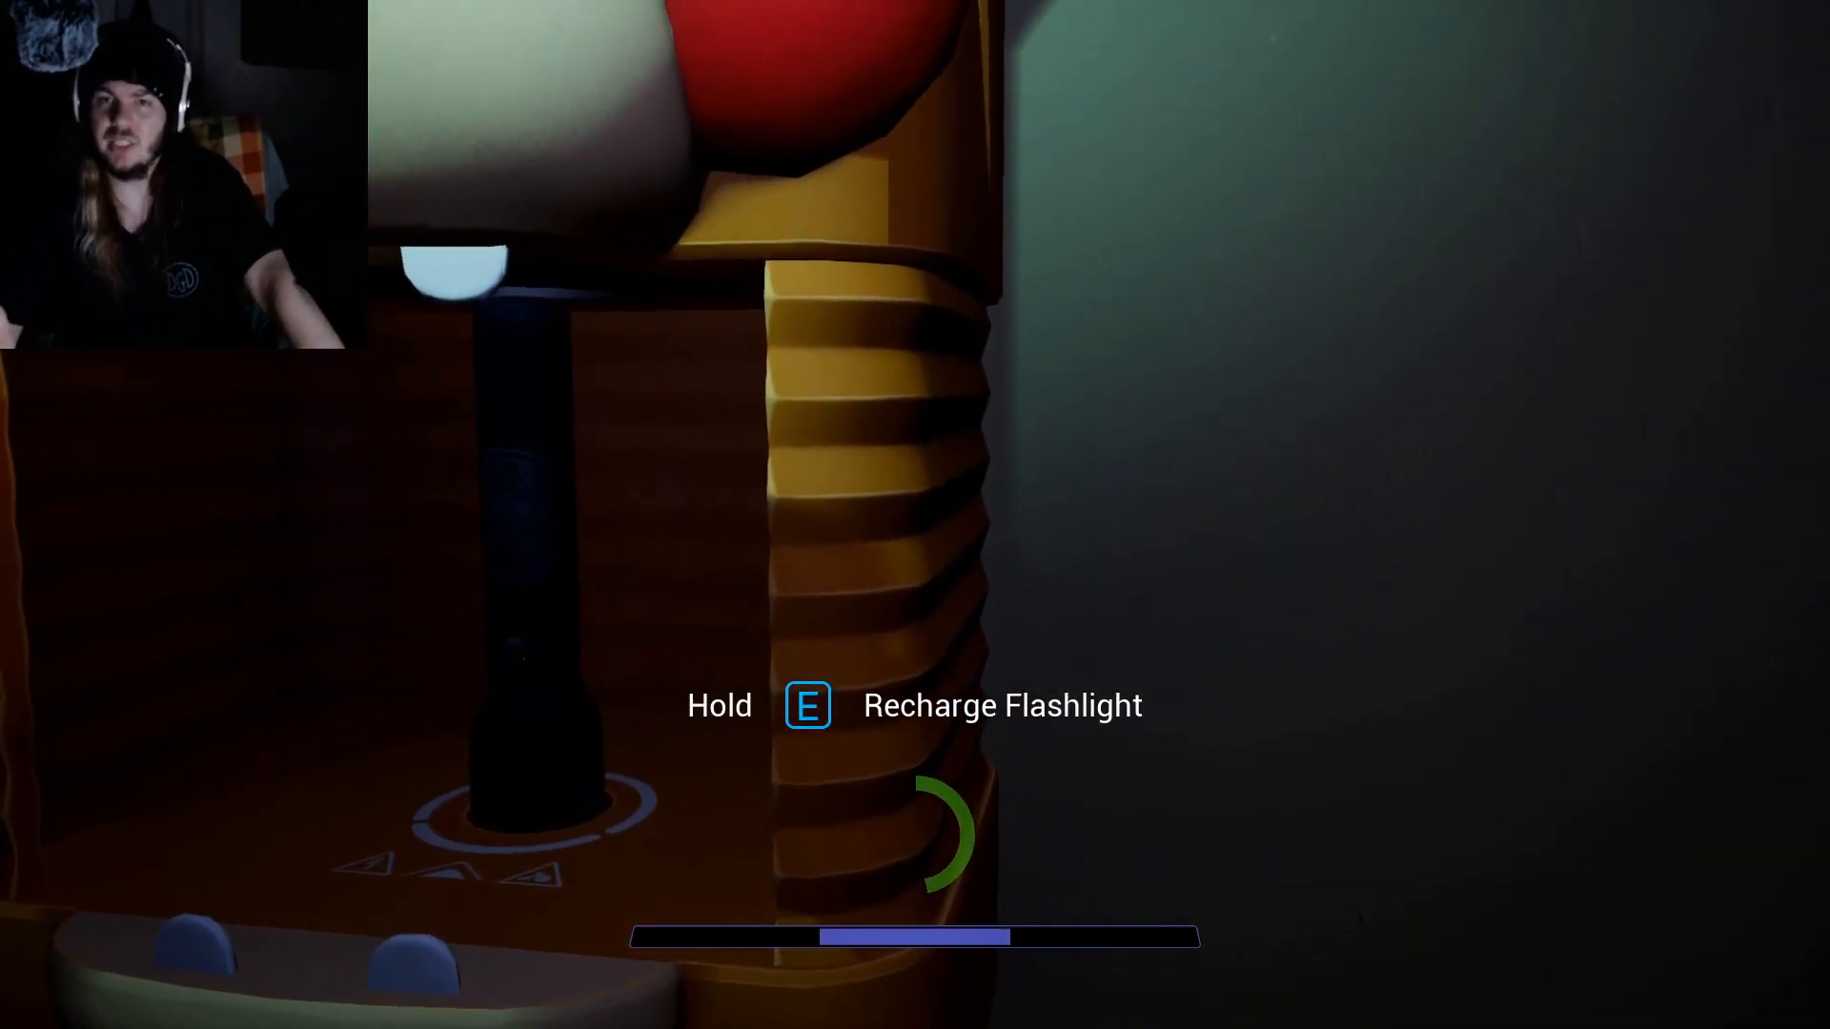
pyautogui.press('e')
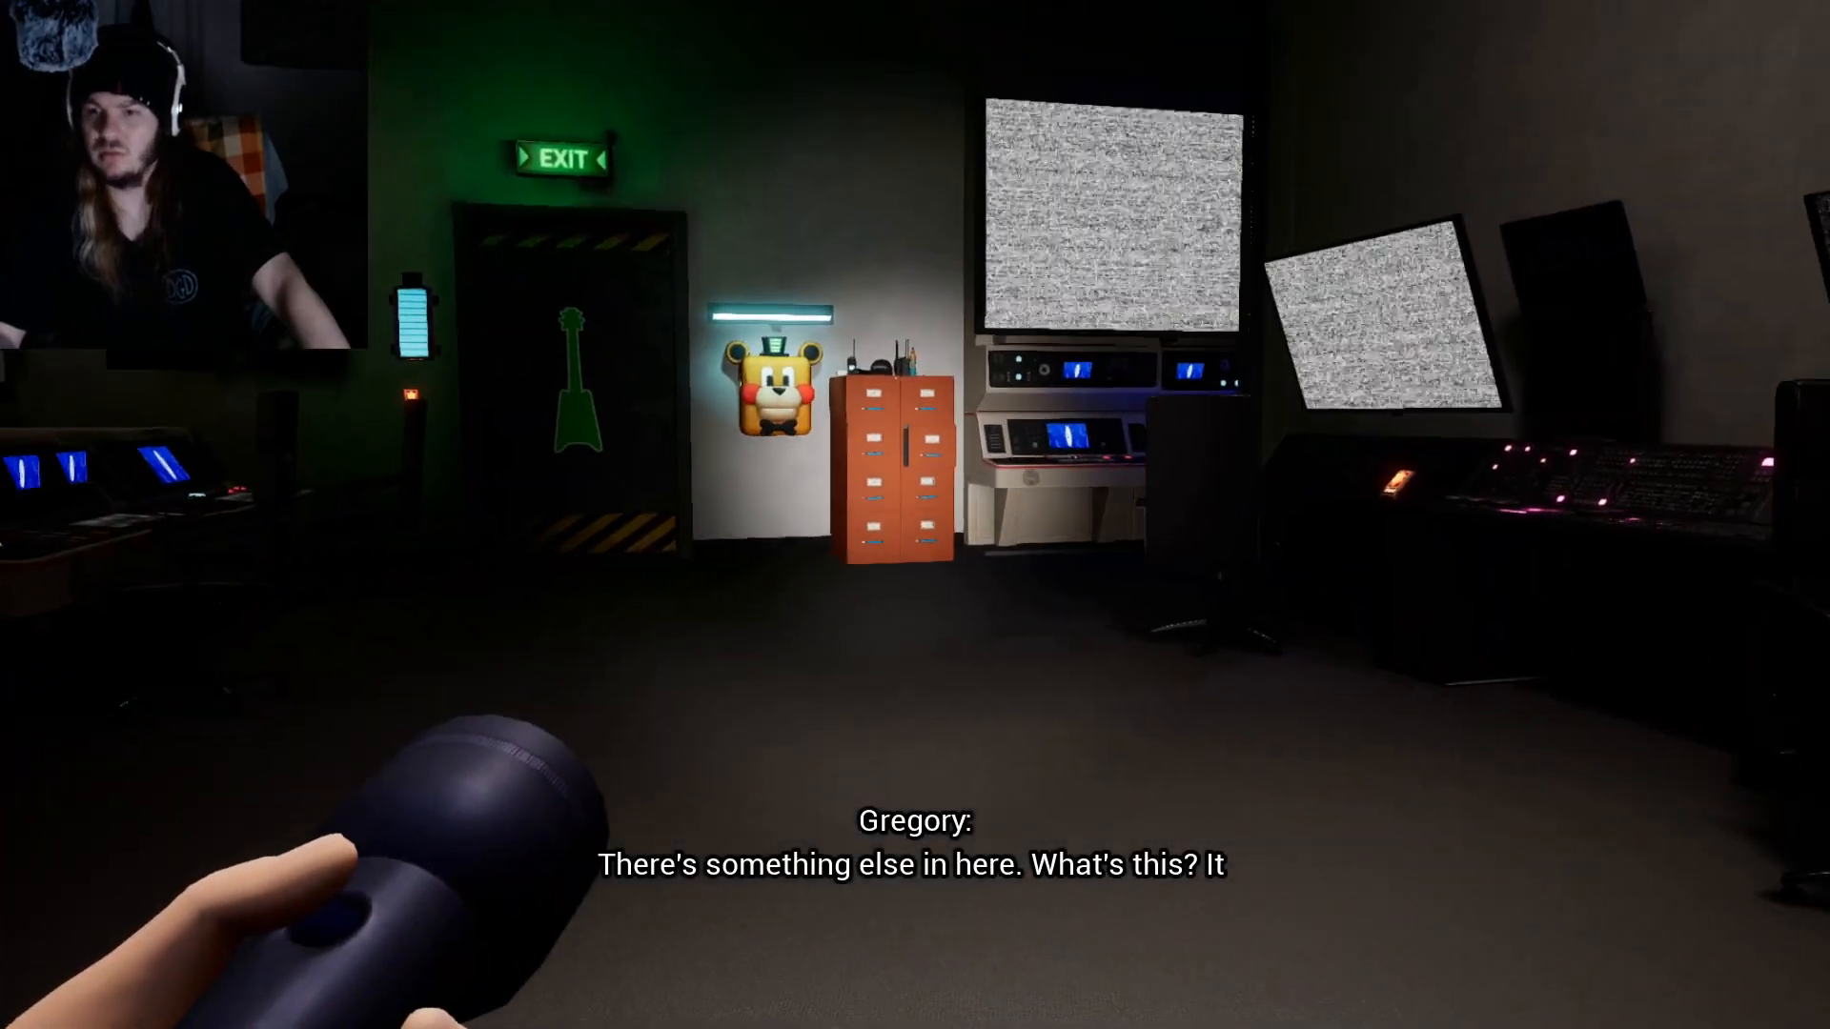
pyautogui.hscroll(3)
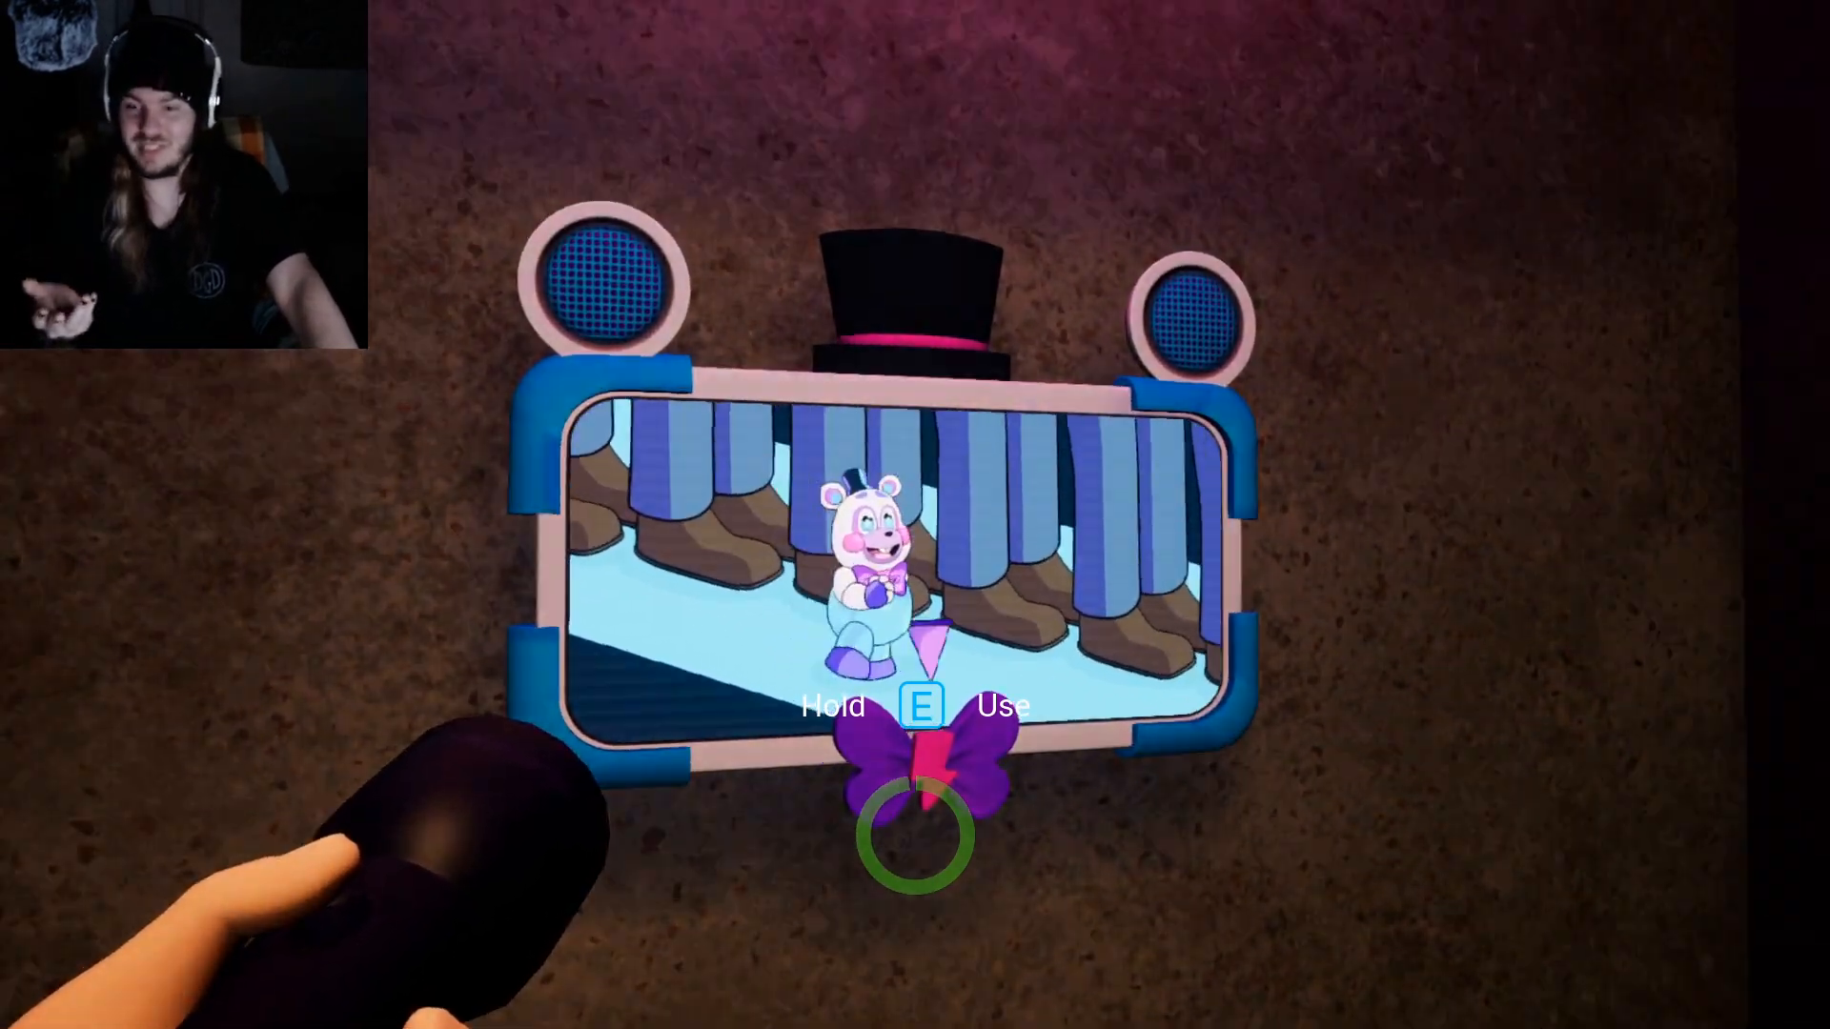
pyautogui.press('e')
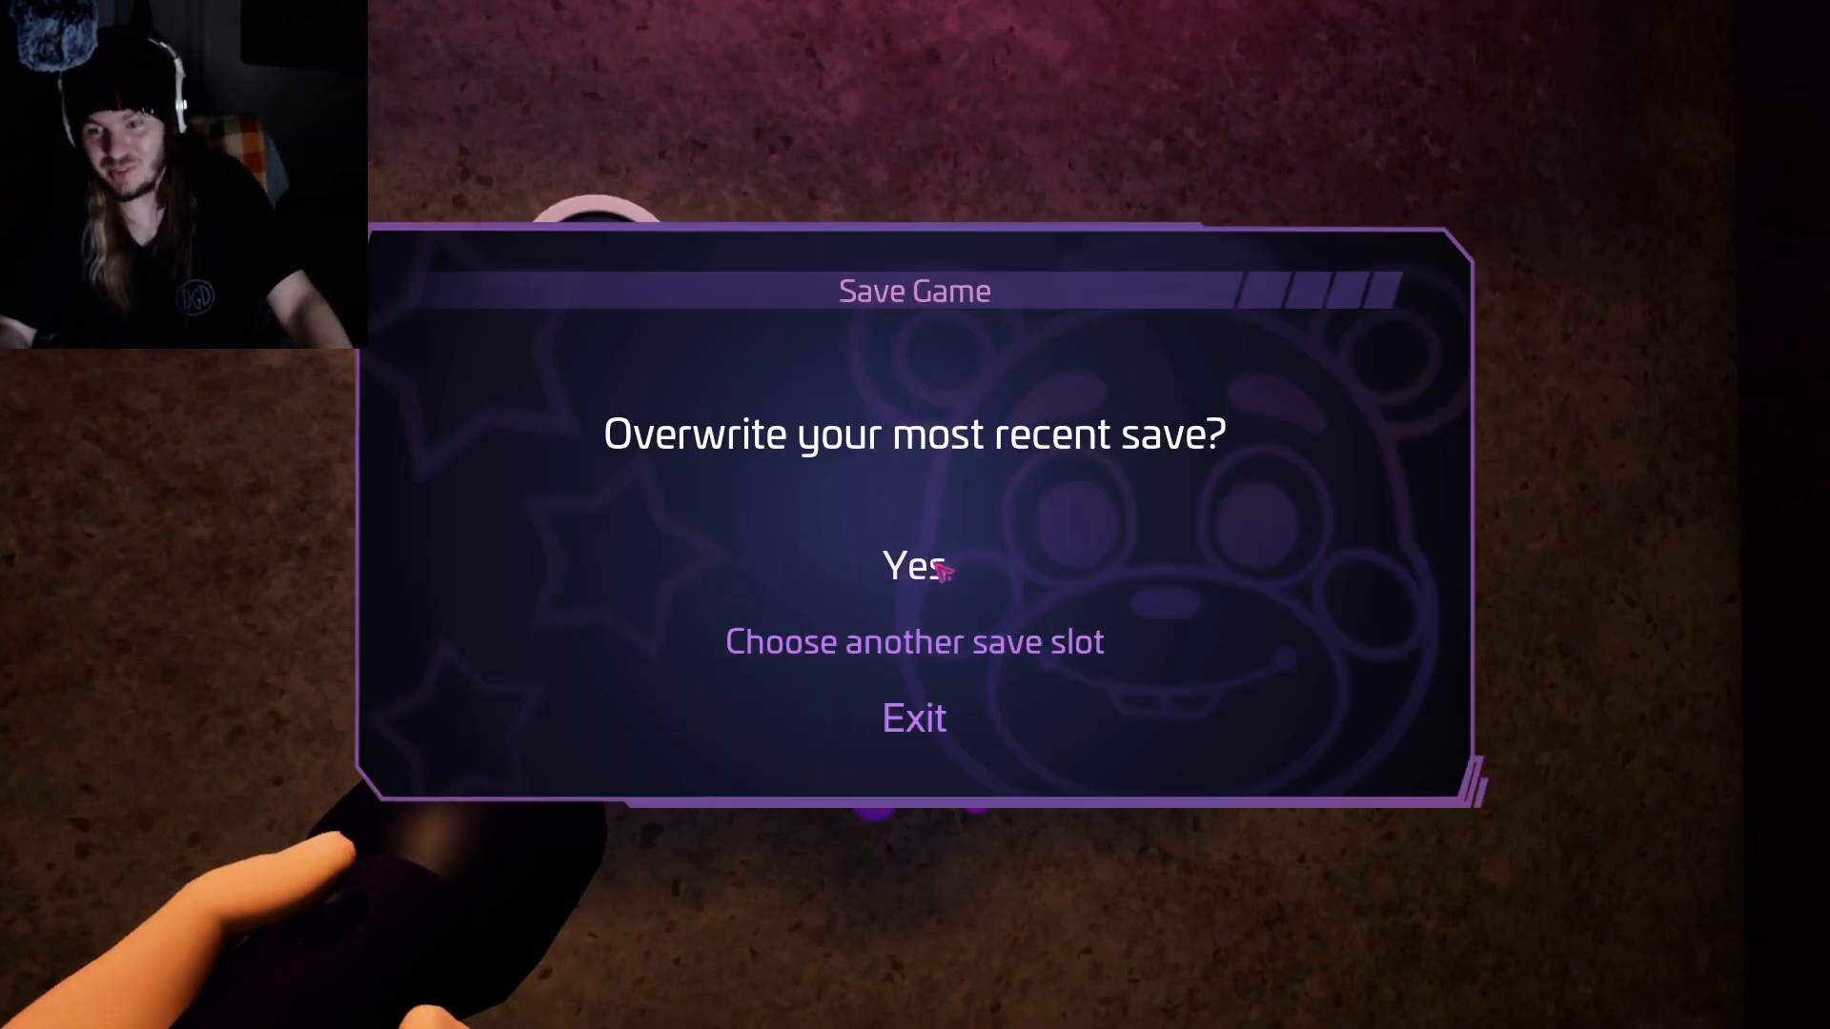